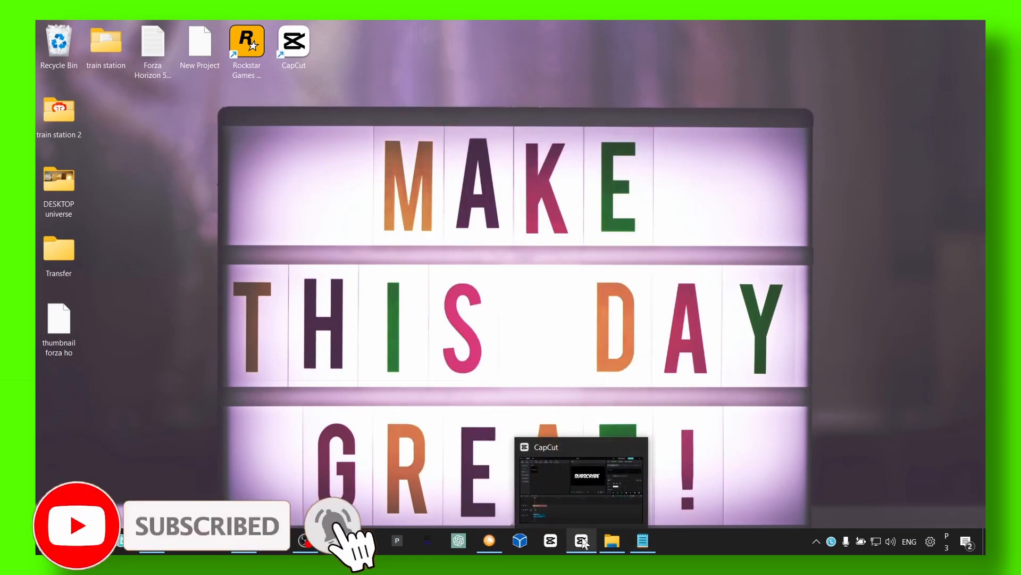
Restore the CapCut project window with the white 'subscribe' text clip from the taskbar
click(580, 541)
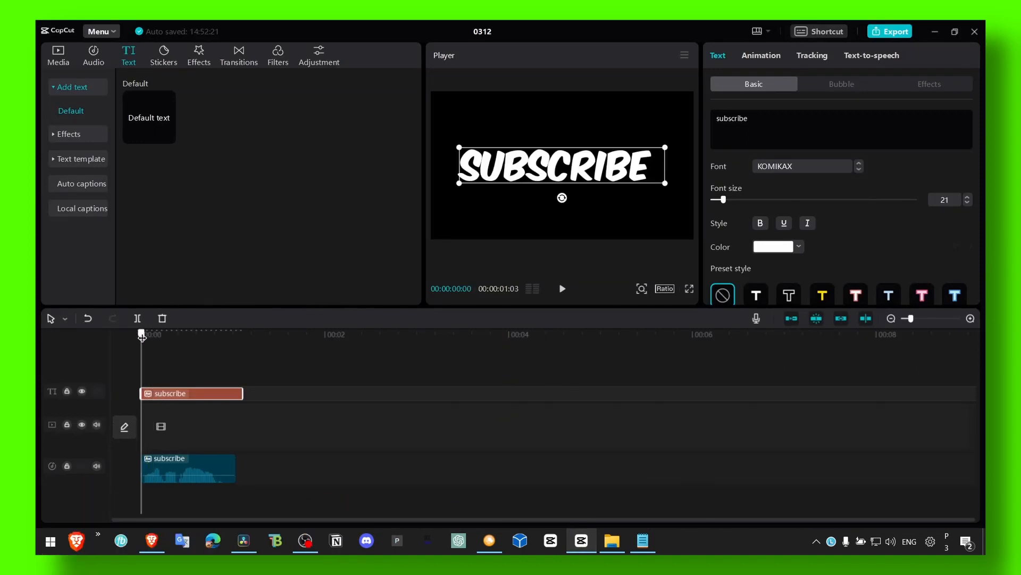
mouse_move(708, 116)
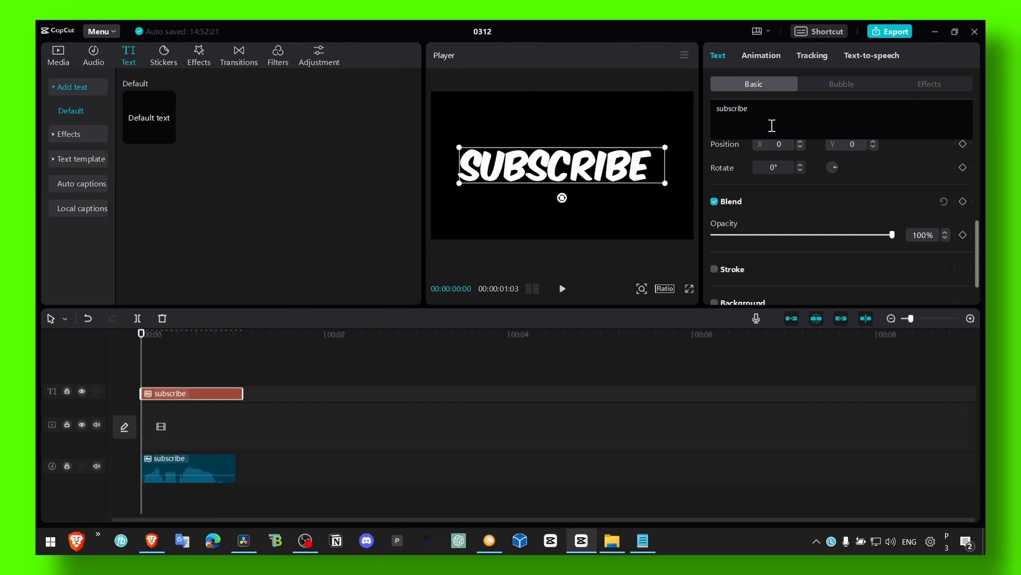
Show the text's Animation presets, browsing the Out list before returning to In
click(761, 55)
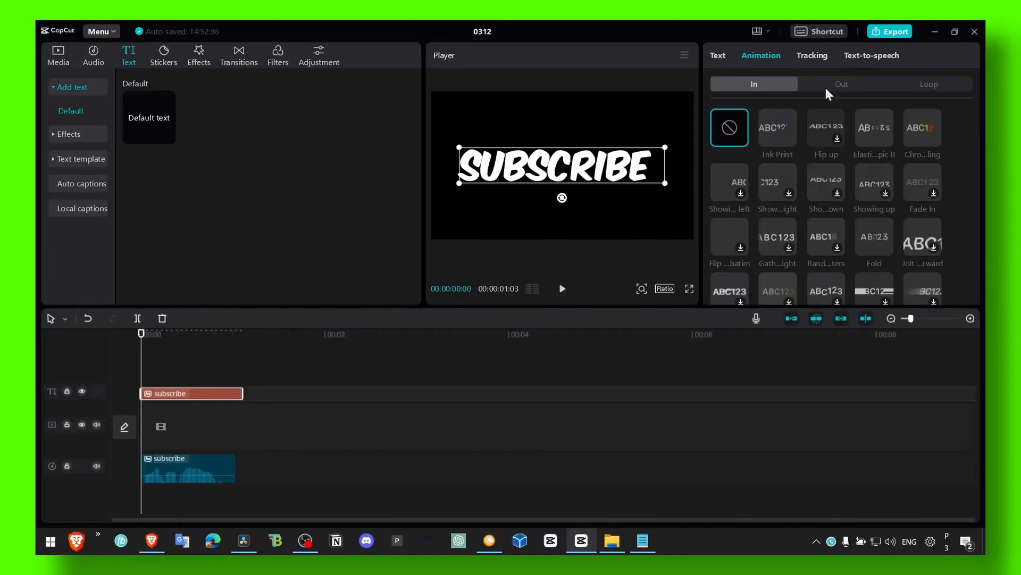
click(841, 84)
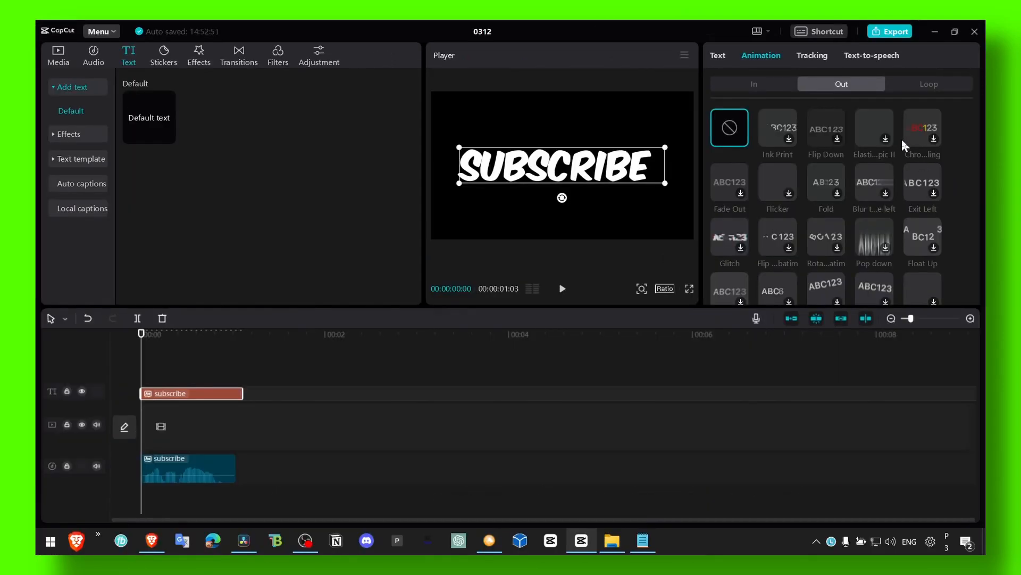
click(753, 83)
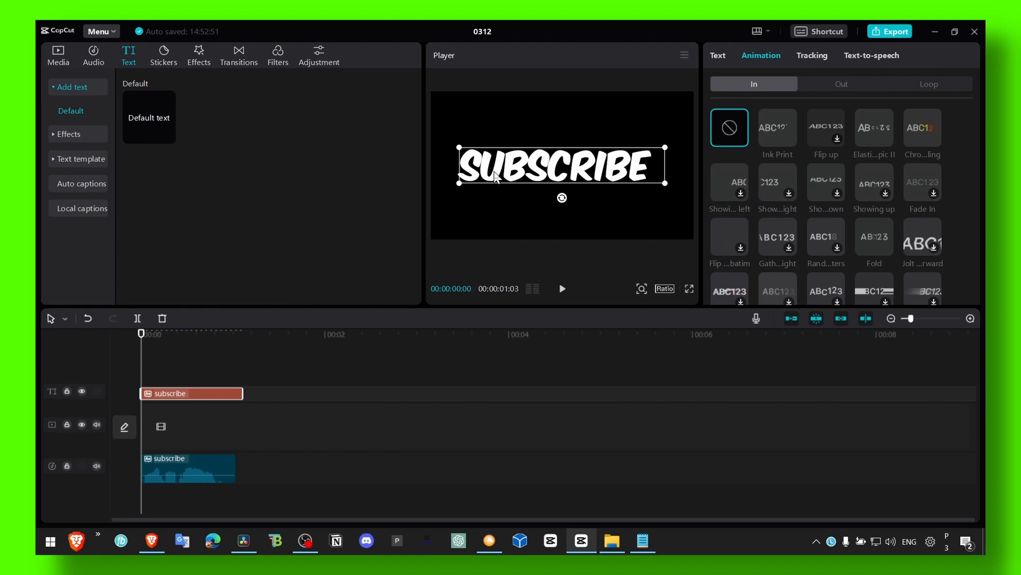
mouse_move(652, 188)
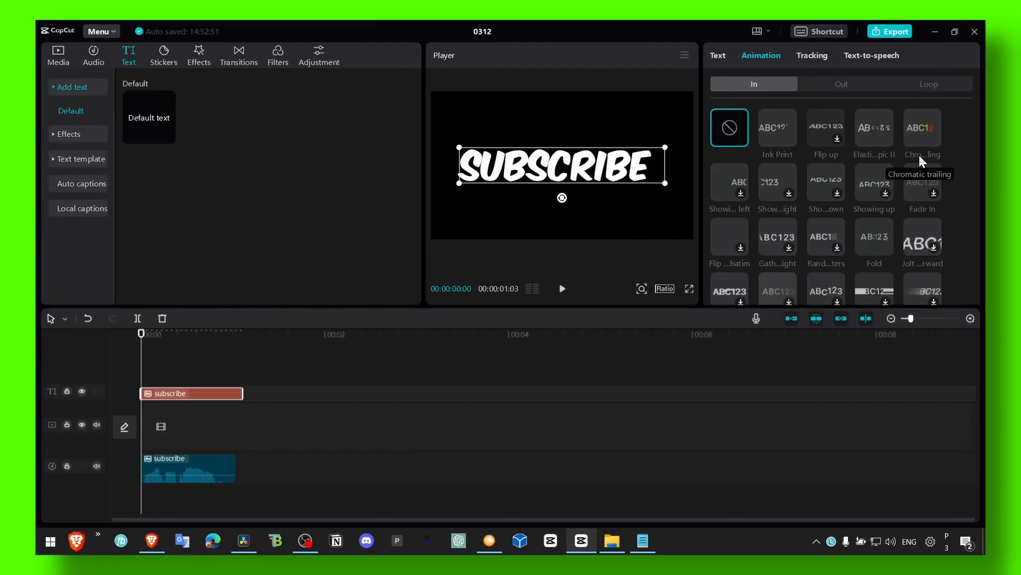
mouse_move(929, 144)
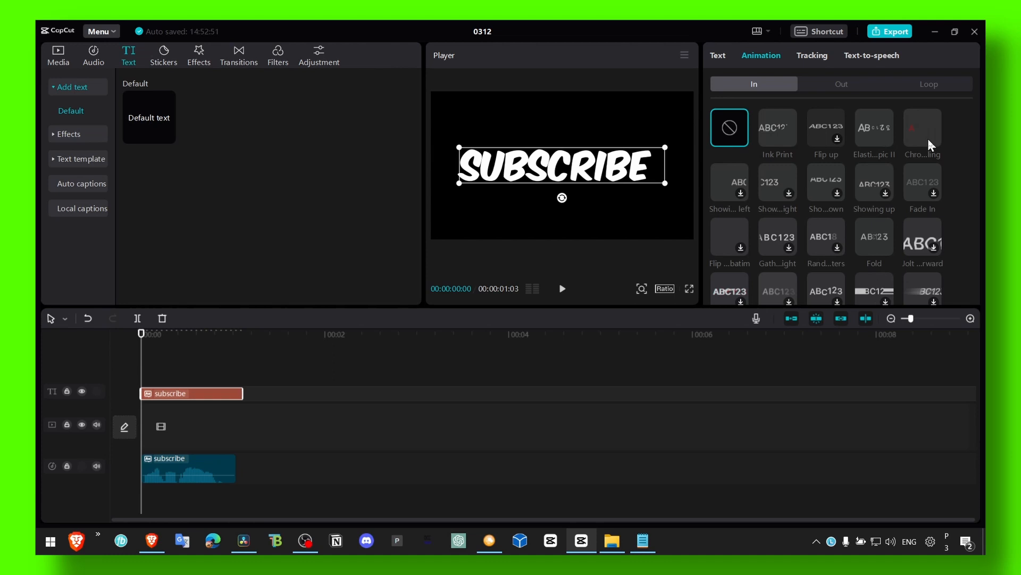
Apply the Chromatic trailing In animation to the subscribe text and set its duration to 1.1s
click(921, 127)
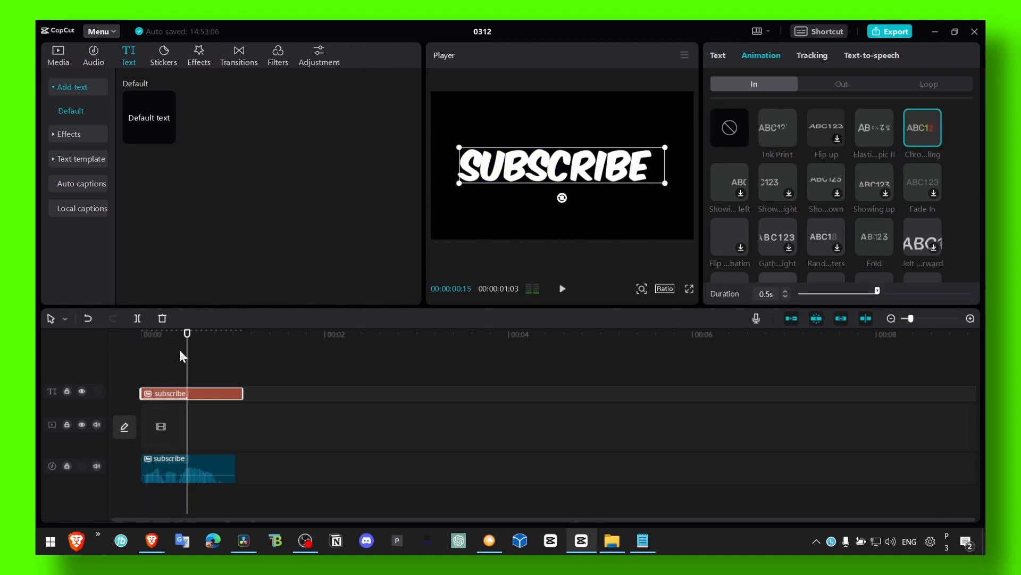
click(716, 56)
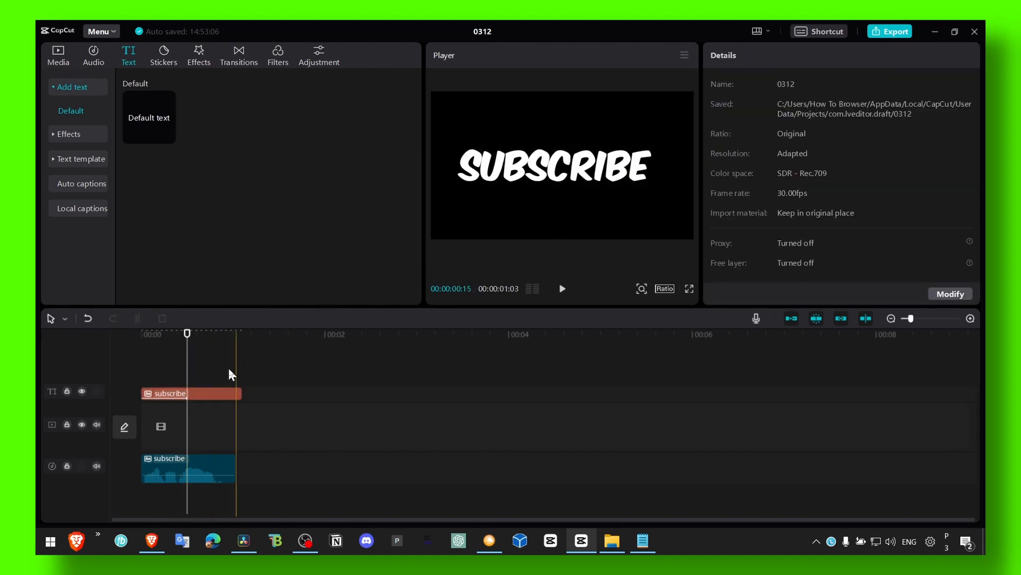
click(189, 393)
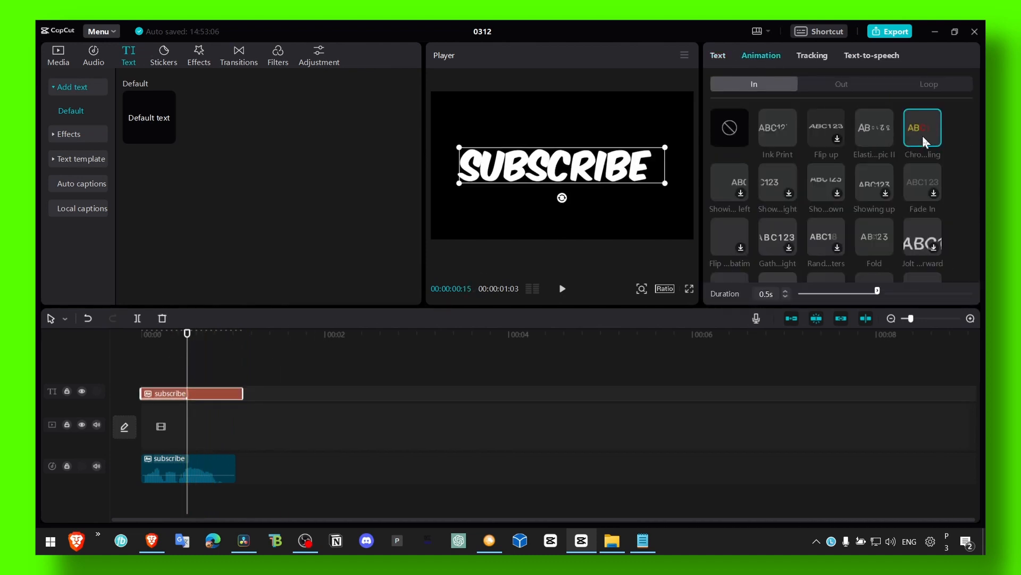
drag(876, 290, 970, 291)
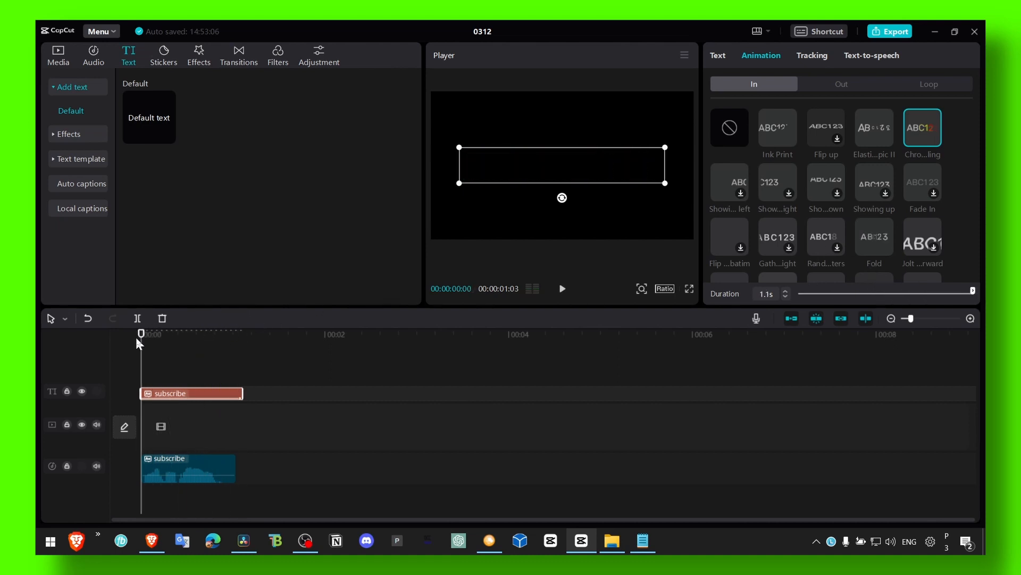
mouse_move(125, 354)
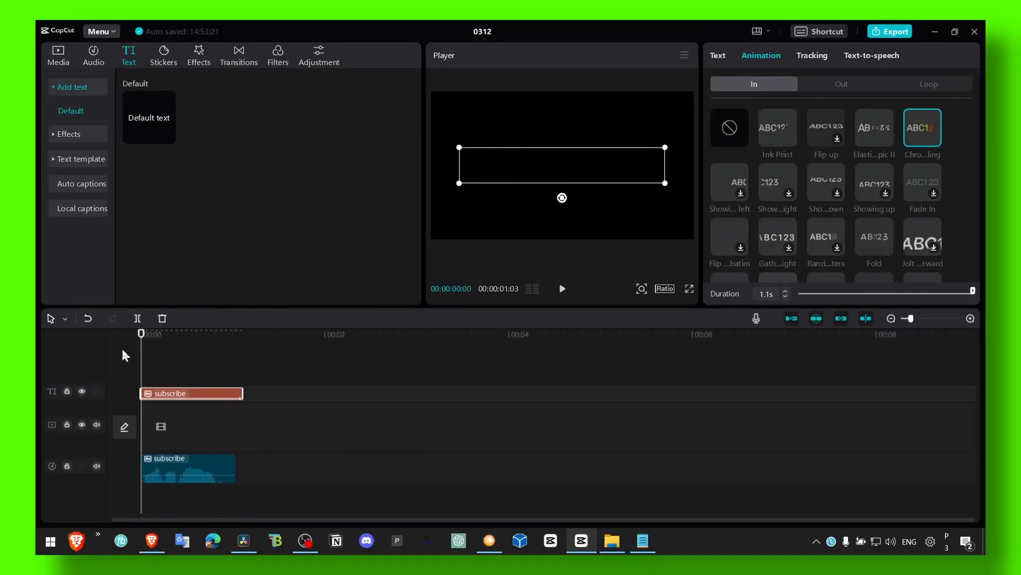
mouse_move(917, 189)
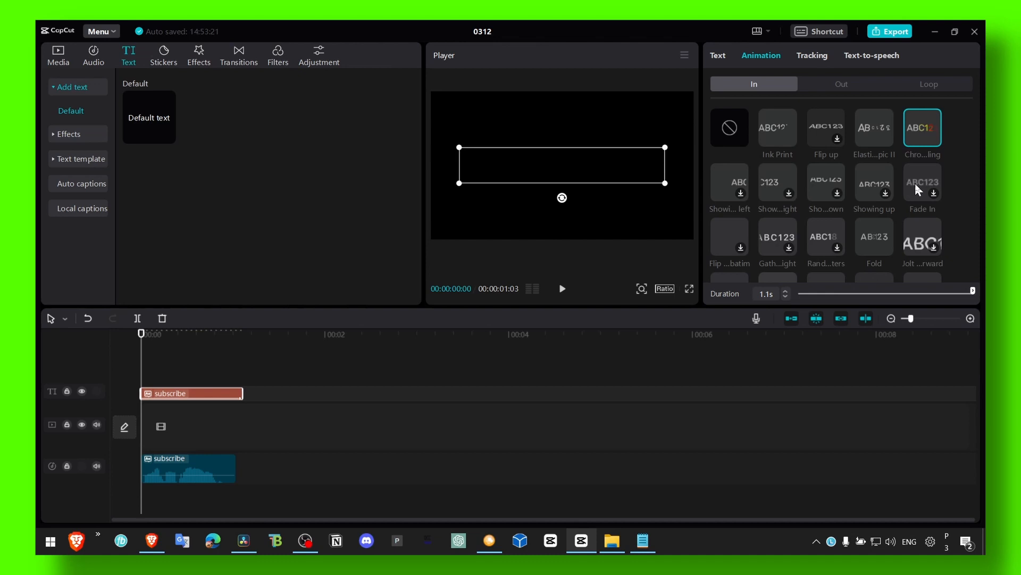
click(922, 182)
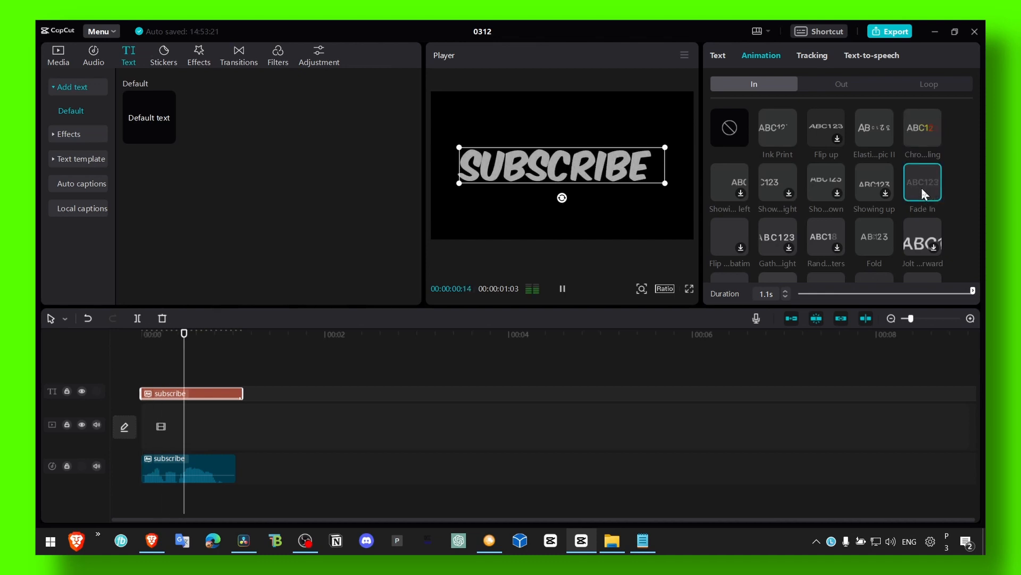
click(923, 127)
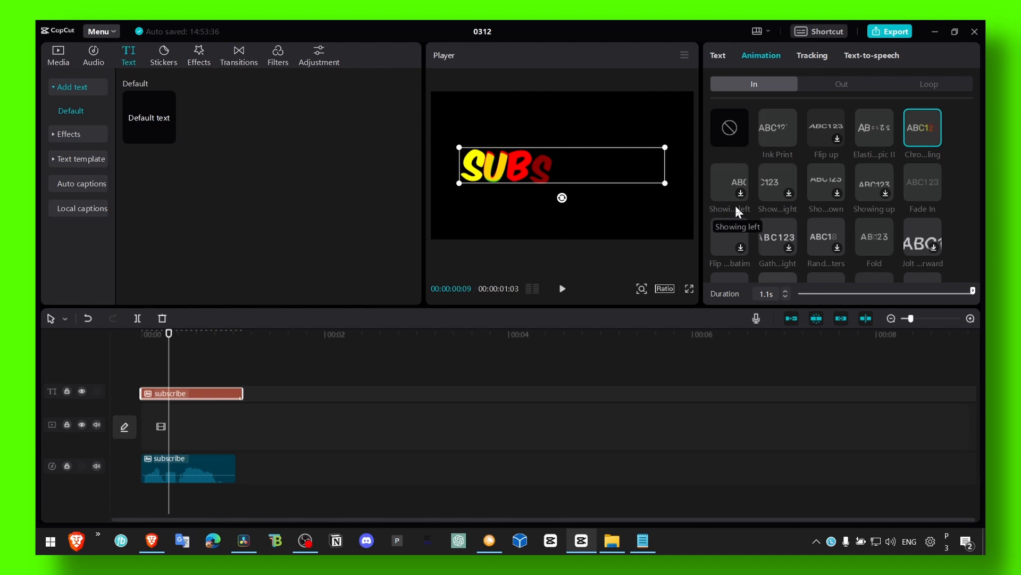
mouse_move(851, 220)
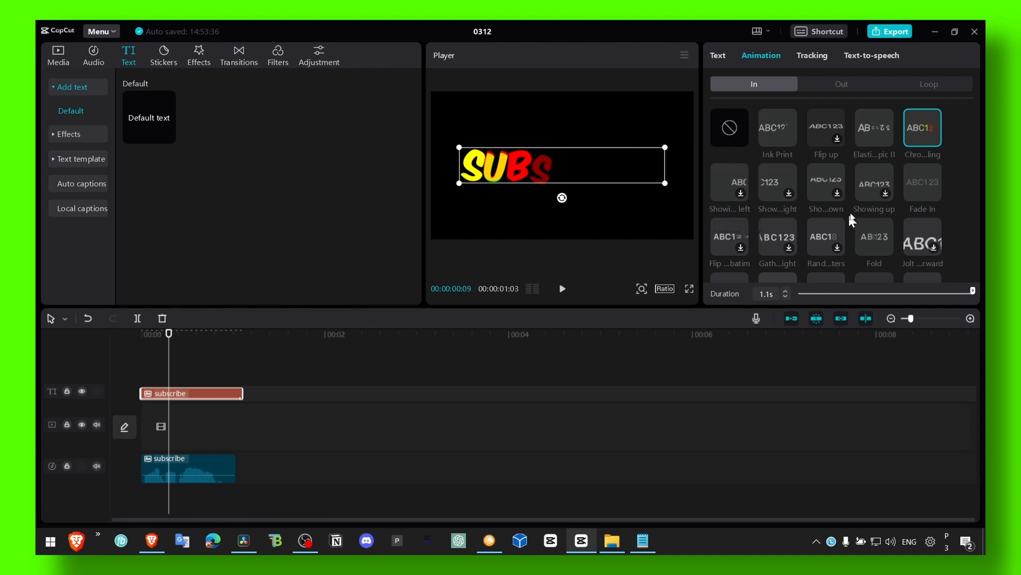
scroll(down, 3)
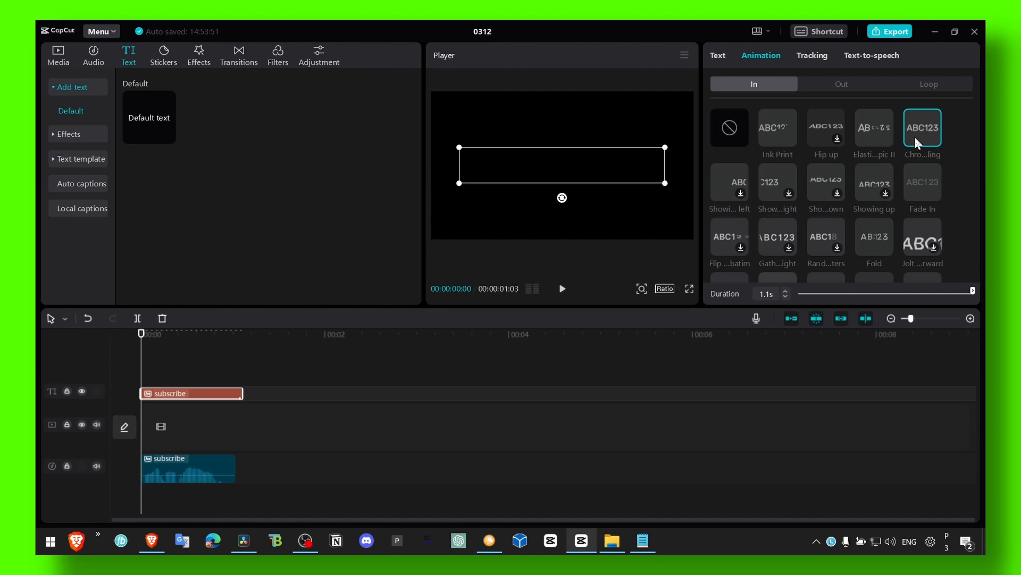
mouse_move(446, 215)
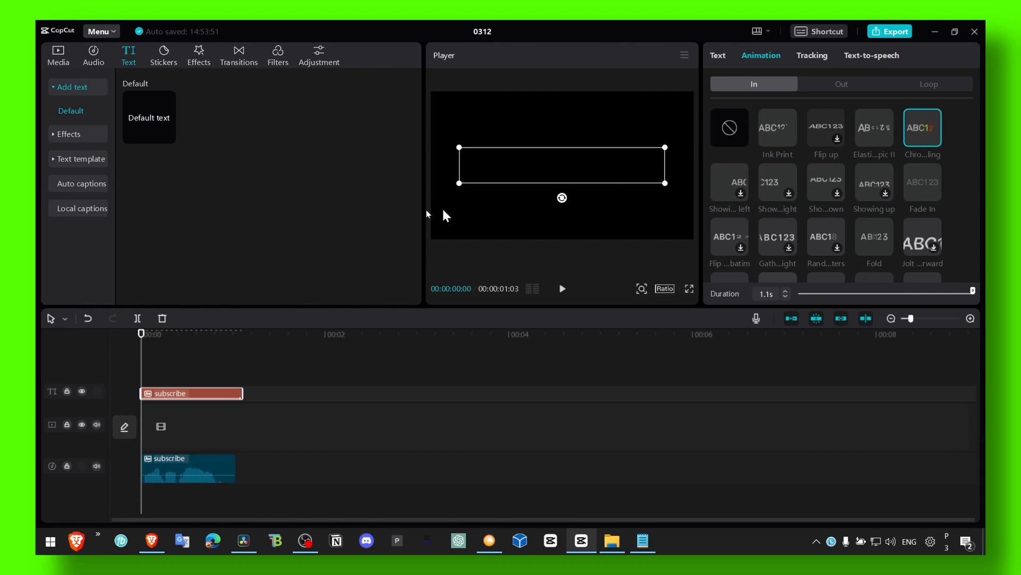